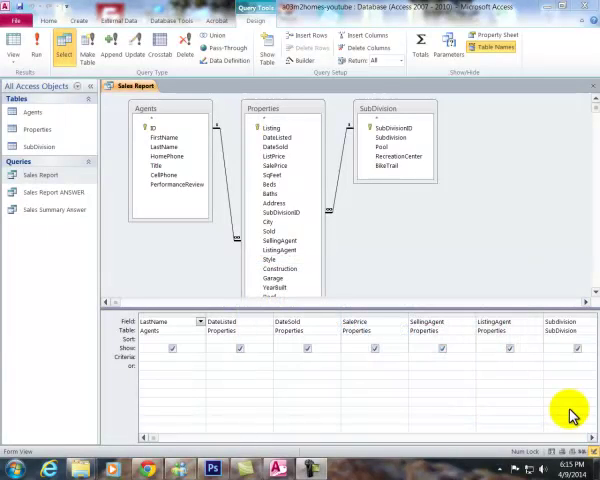
{"action": "mouse_move", "coordinate": [528, 228]}
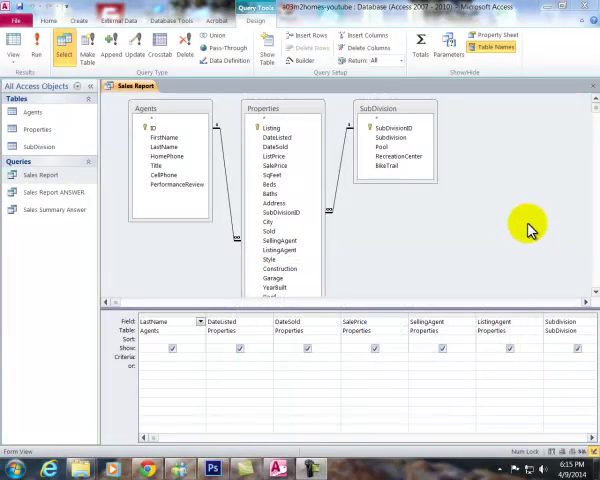
{"action": "mouse_move", "coordinate": [558, 240]}
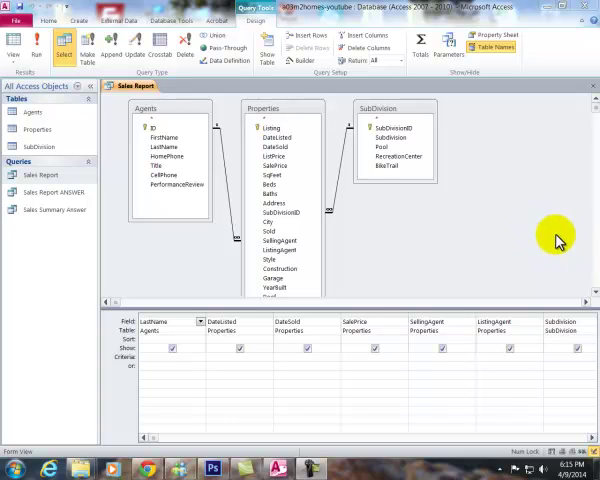
{"action": "mouse_move", "coordinate": [444, 308]}
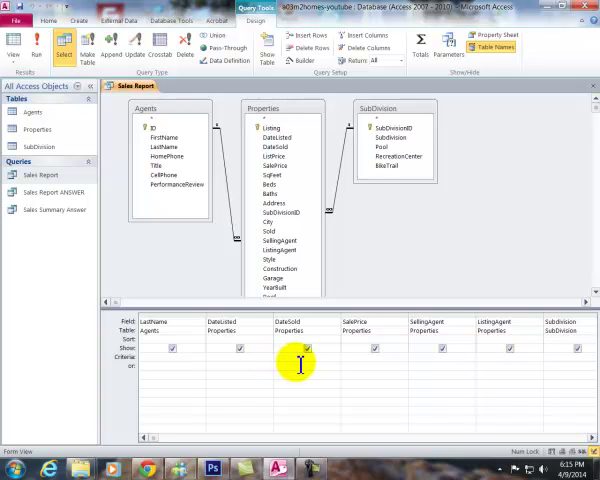
Filter the DateSold column with an Is Not Null criterion.
{"action": "type", "text": "is not"}
{"action": "type", "text": "Day"}
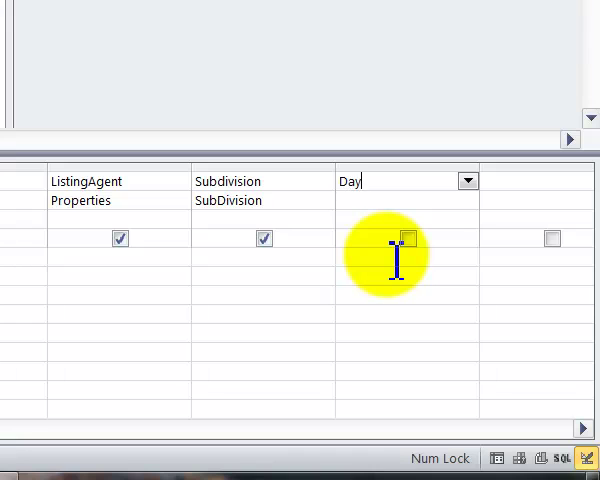
Add a DaysOnMkt calculated field as [DateSold]-[DateListed].
{"action": "type", "text": "sOnMkt:"}
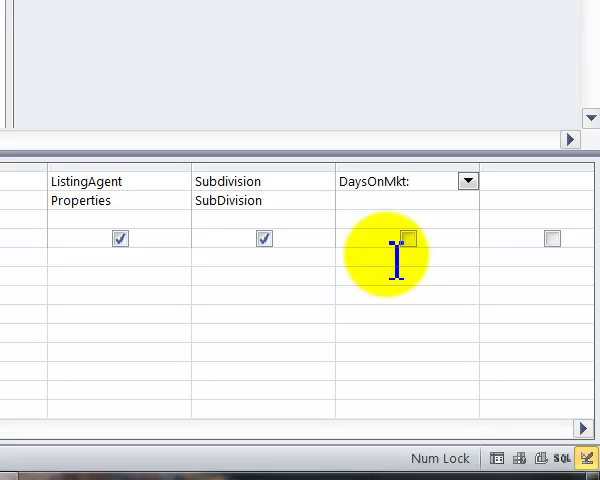
{"action": "type", "text": "DateSold]-"}
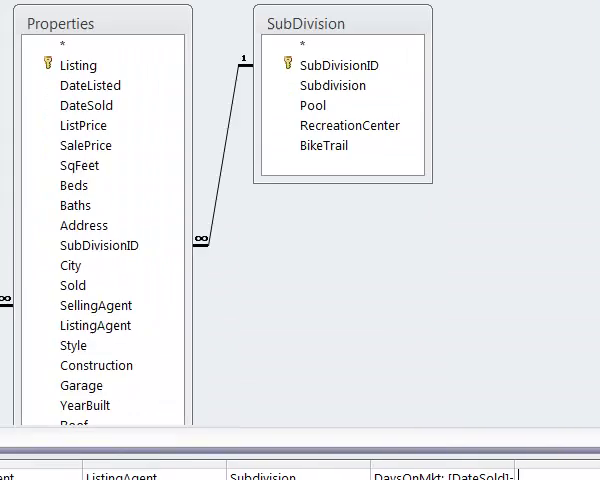
Build a commission expression [SalePrice]*.035 in the Expression Builder.
{"action": "left_click", "coordinate": [228, 62]}
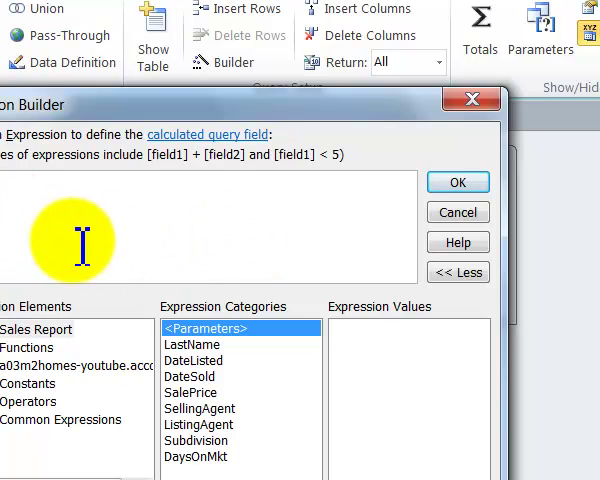
{"action": "mouse_move", "coordinate": [170, 224]}
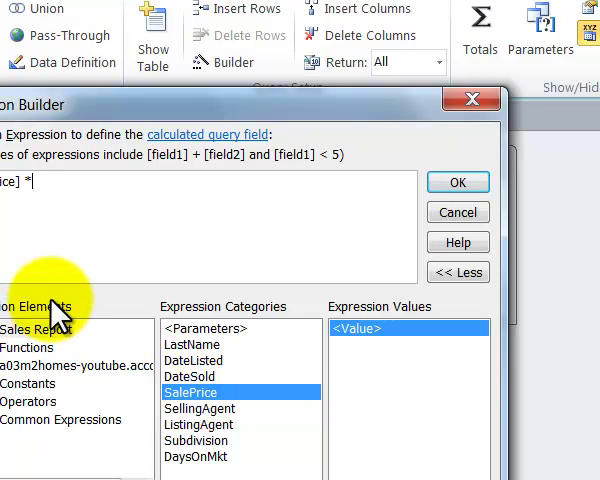
{"action": "type", "text": ".03"}
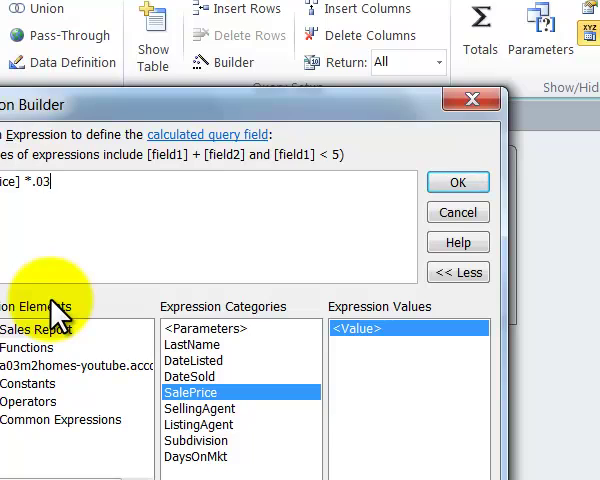
{"action": "type", "text": "5"}
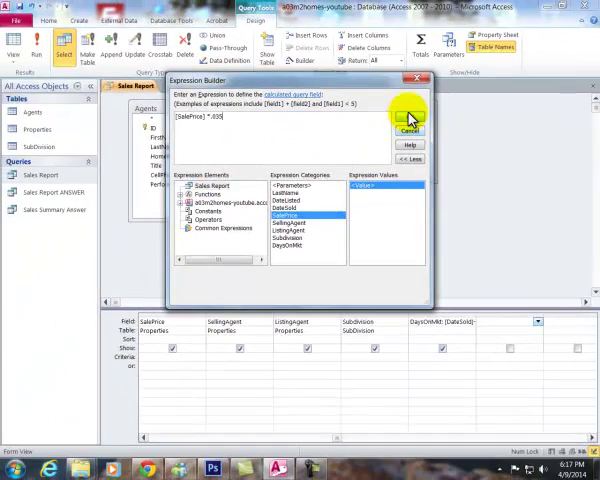
{"action": "left_click", "coordinate": [408, 118]}
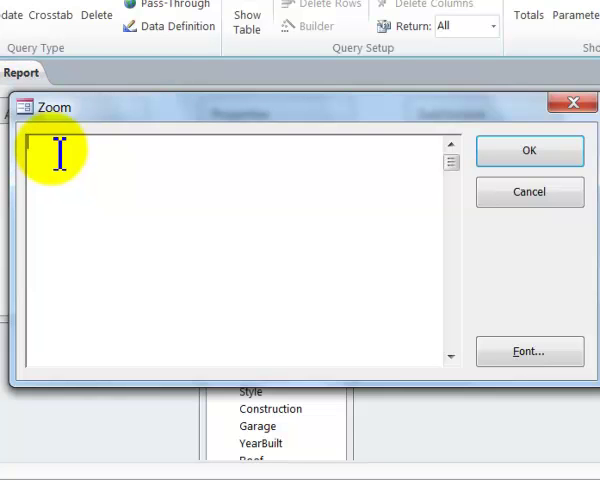
Enter a SaleComm calculated field as SalePrice*.025 and confirm it.
{"action": "type", "text": "SA"}
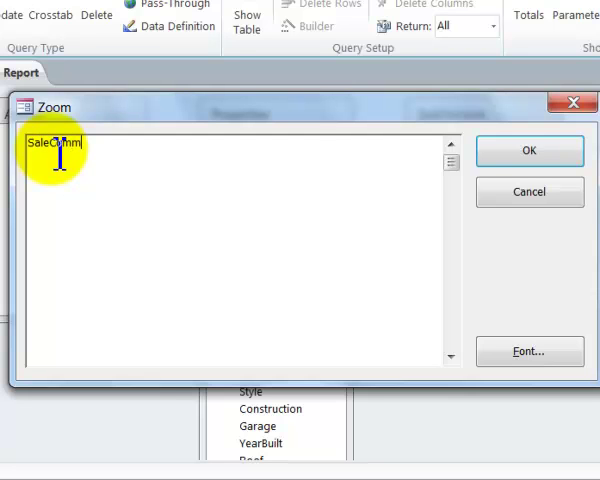
{"action": "type", "text": ":"}
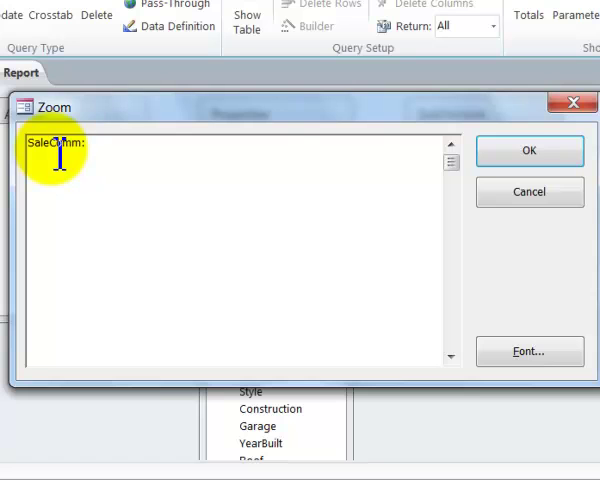
{"action": "type", "text": "SalePri"}
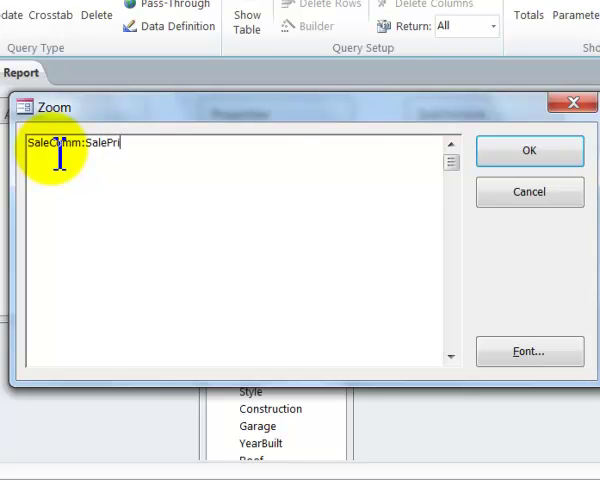
{"action": "type", "text": "ce\""}
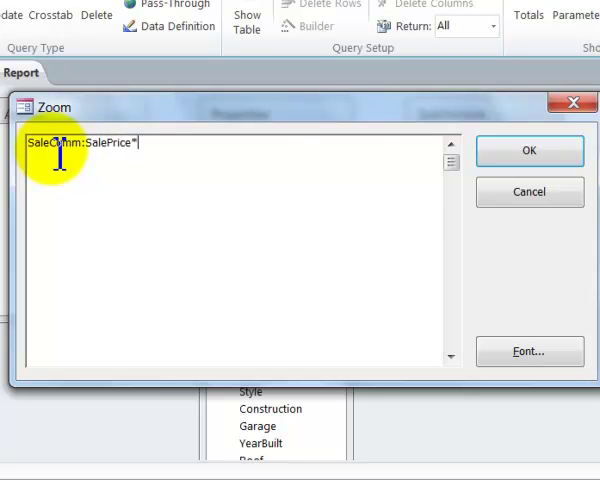
{"action": "type", "text": ".02"}
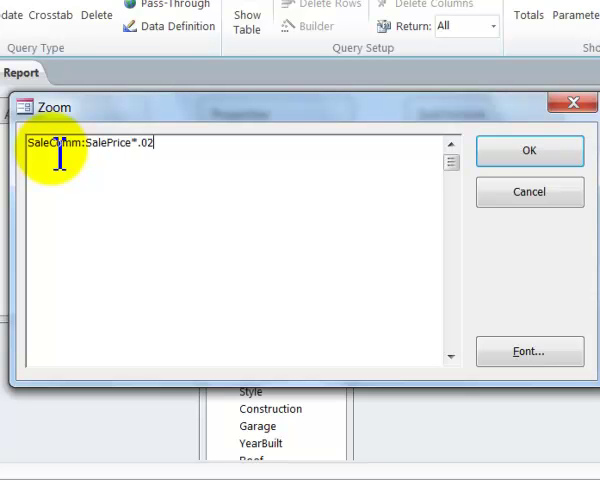
{"action": "type", "text": "5"}
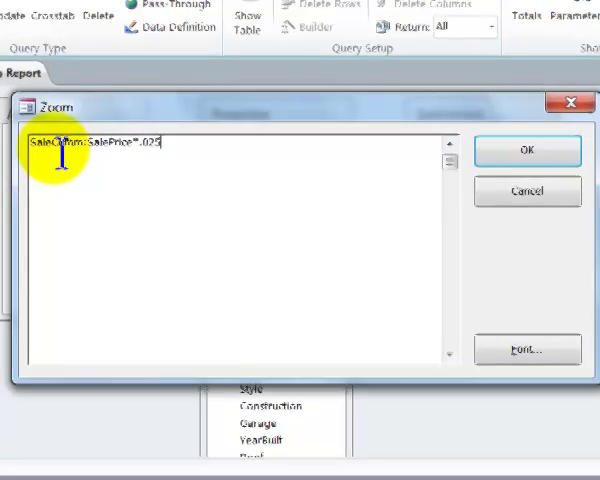
{"action": "left_click", "coordinate": [528, 150]}
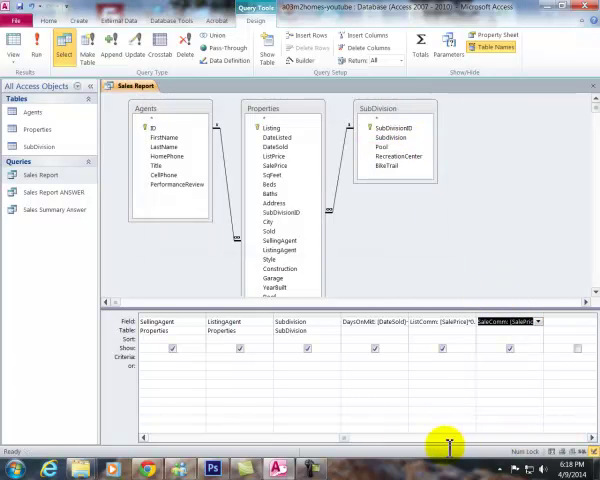
Run the Sales Report query to view its datasheet results.
{"action": "left_click", "coordinate": [14, 42]}
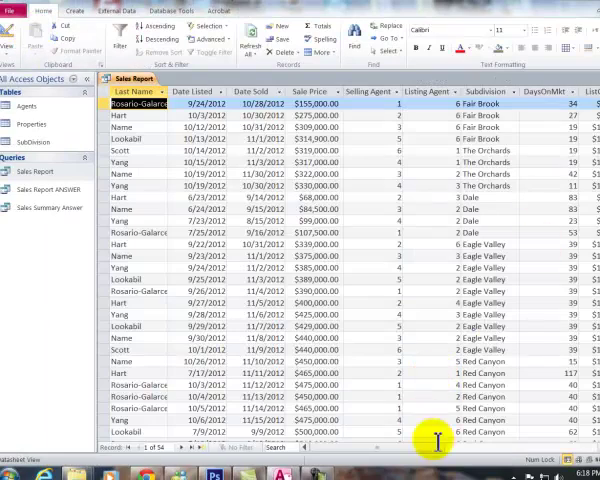
Close the Sales Report query, save its design changes, and reopen the results.
{"action": "scroll", "scroll_direction": "right", "scroll_amount": 3}
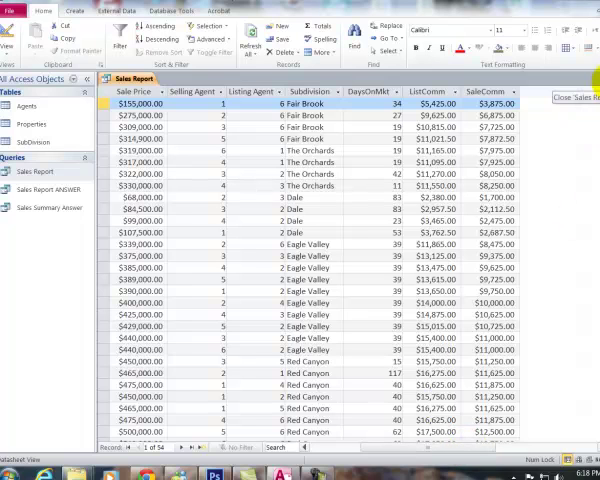
{"action": "left_click", "coordinate": [576, 98]}
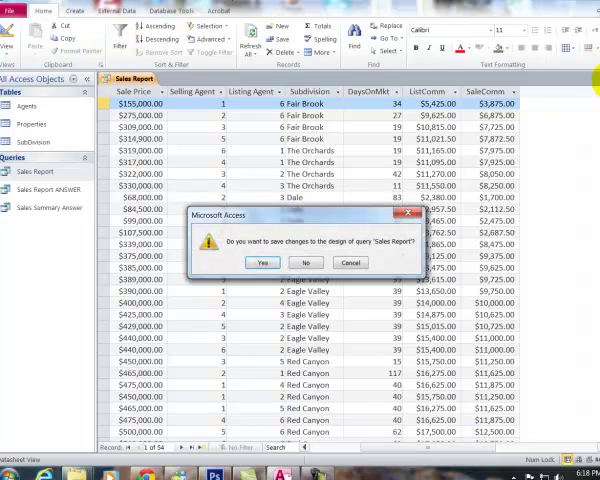
{"action": "mouse_move", "coordinate": [386, 246]}
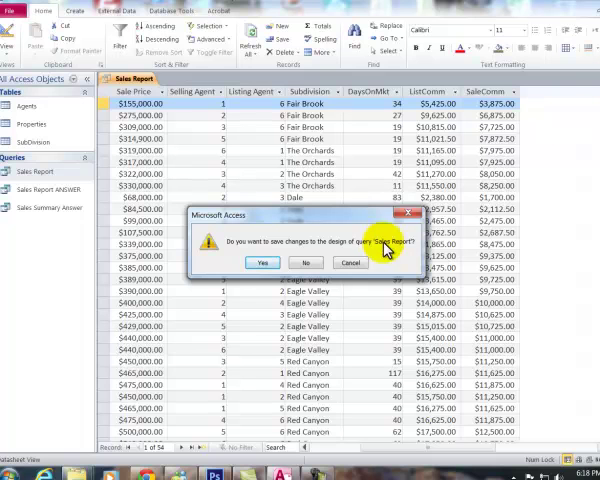
{"action": "left_click", "coordinate": [264, 262]}
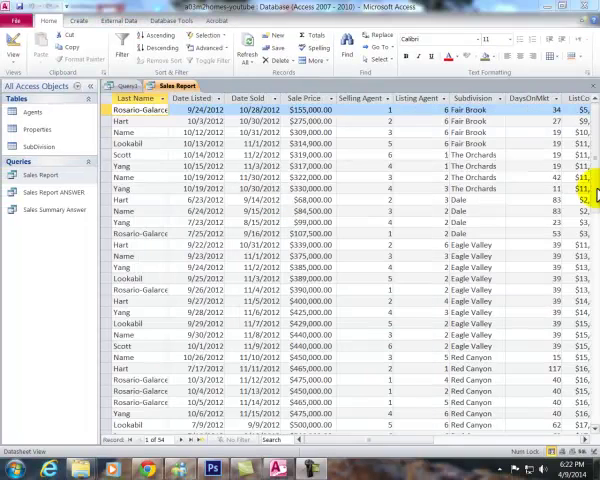
{"action": "scroll", "scroll_direction": "down", "scroll_amount": 3}
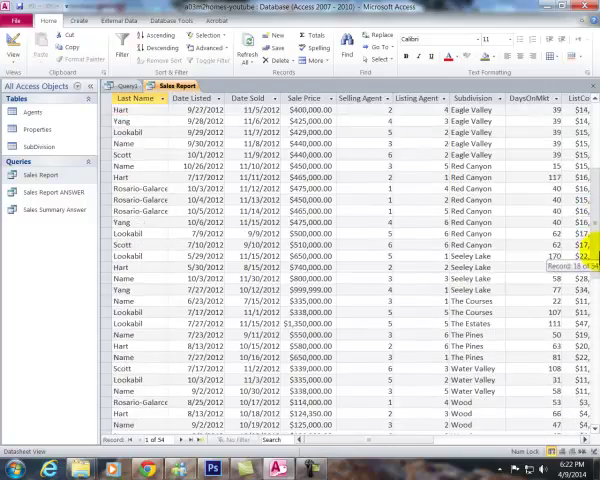
{"action": "scroll", "scroll_direction": "down", "scroll_amount": 3}
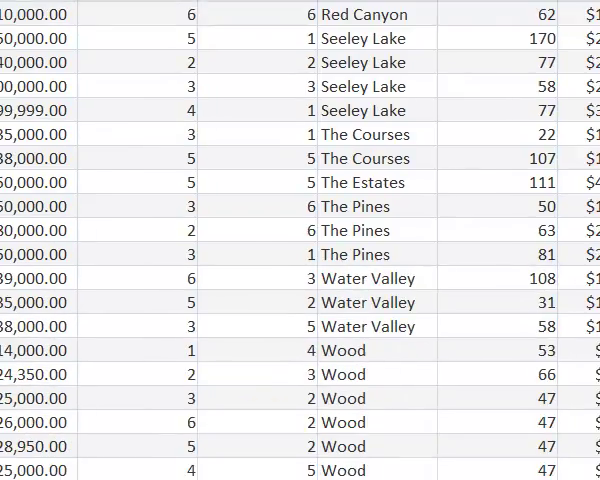
Set the totals row to Average for DaysOnMkt and Sum for ListComm and SaleComm.
{"action": "left_click", "coordinate": [412, 352]}
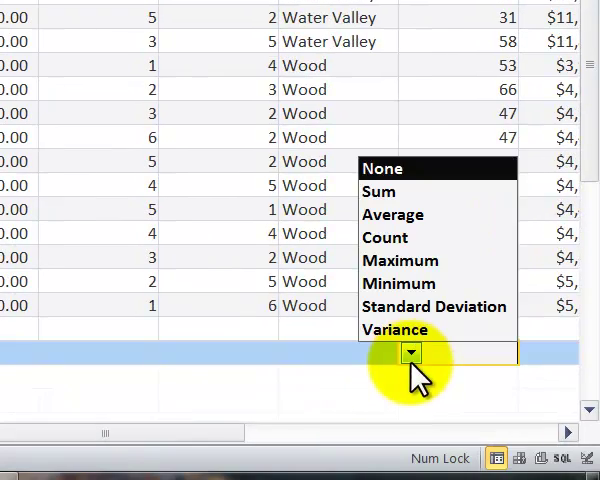
{"action": "left_click", "coordinate": [392, 214]}
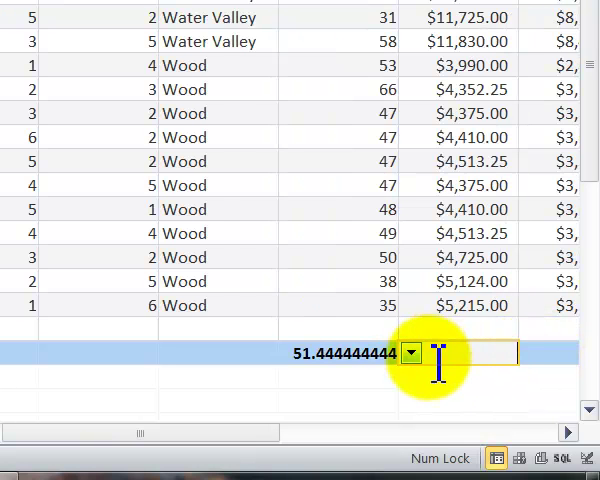
{"action": "left_click", "coordinate": [412, 352]}
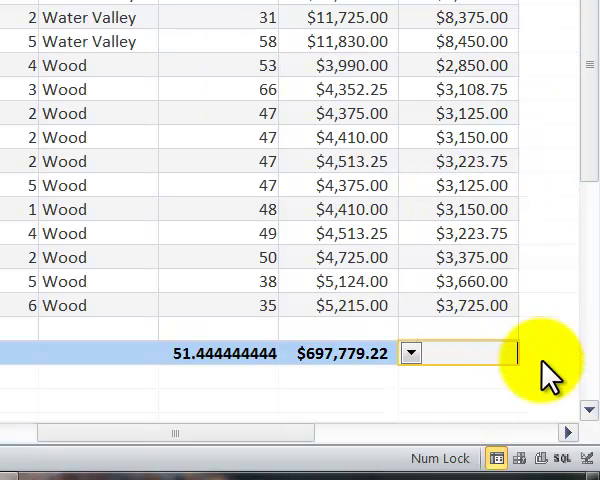
{"action": "left_click", "coordinate": [410, 352]}
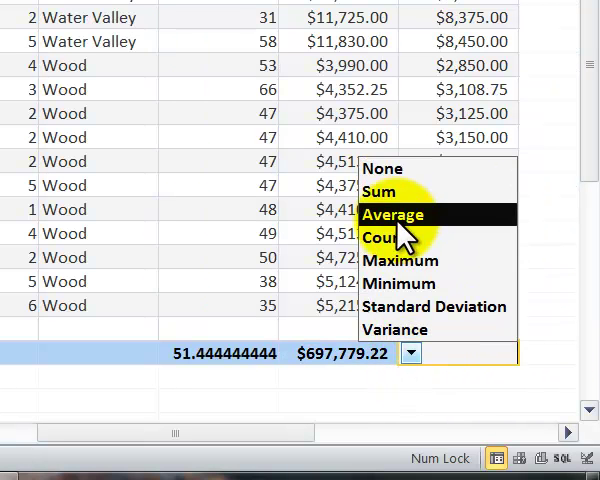
{"action": "left_click", "coordinate": [392, 214]}
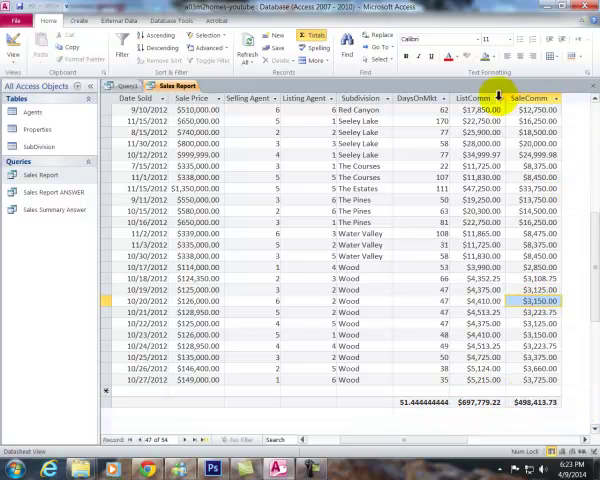
Check and dismiss the Subdivision column's sort and filter options.
{"action": "left_click", "coordinate": [390, 98]}
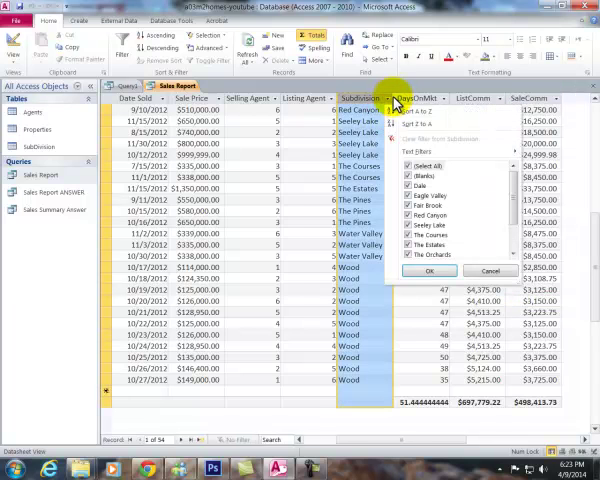
{"action": "left_click", "coordinate": [428, 272]}
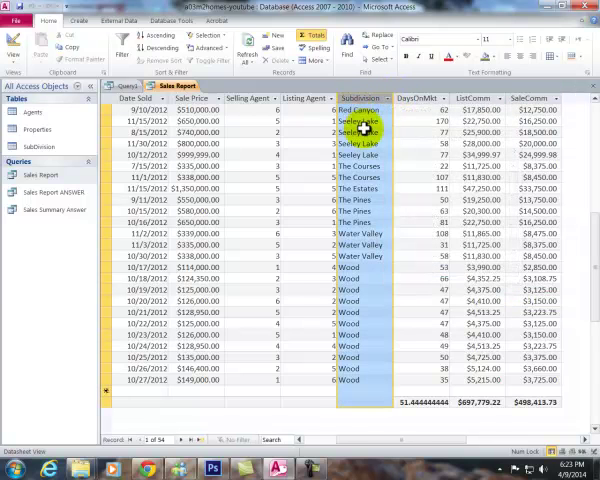